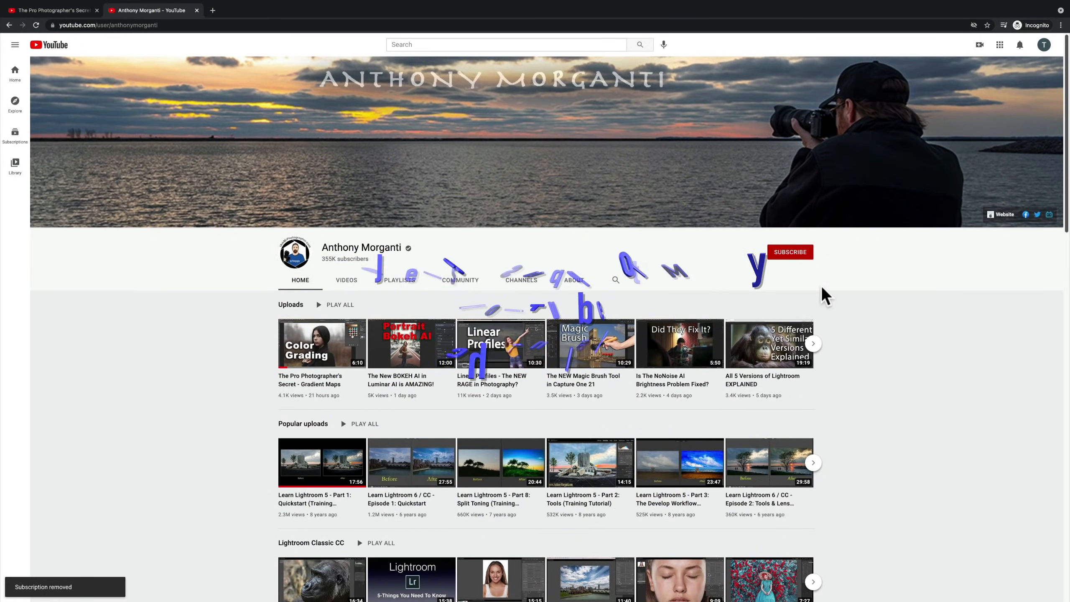
Subscribe to the channel and like its Gradient Maps video.
left_click(790, 251)
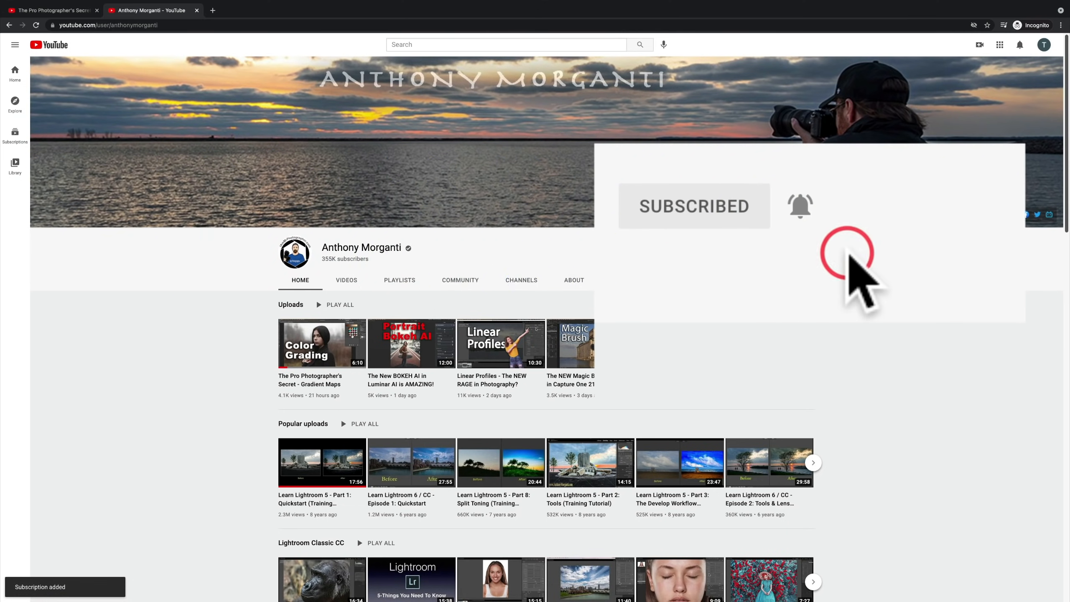
left_click(321, 344)
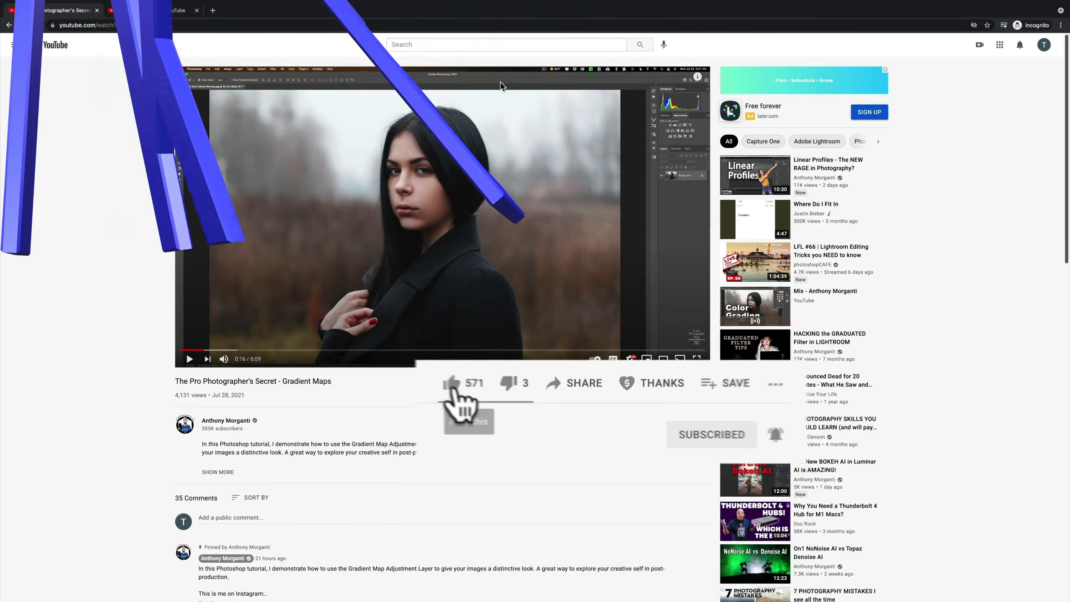
left_click(453, 382)
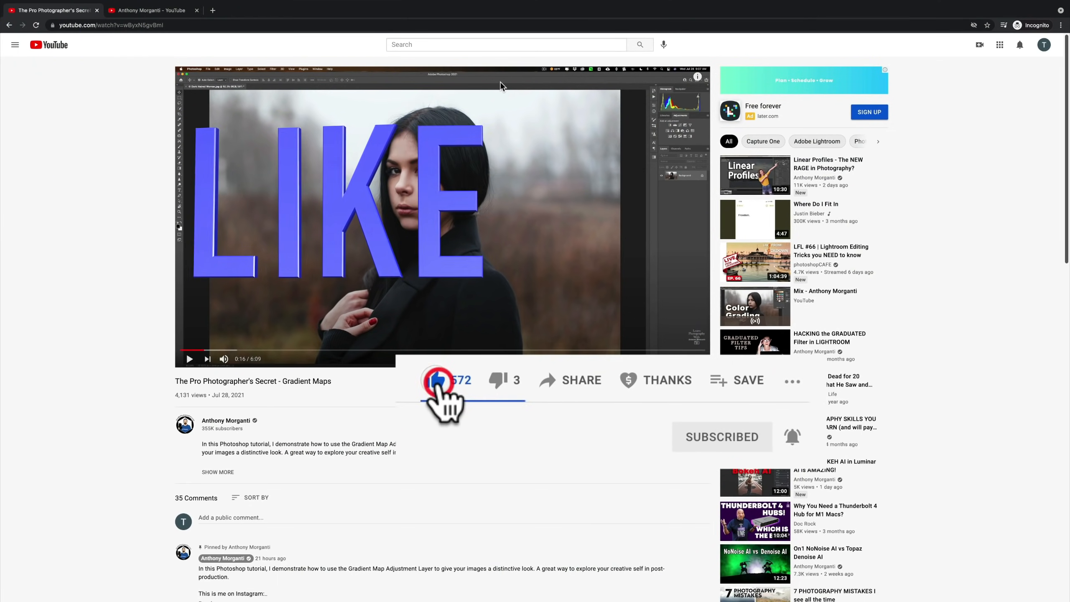
left_click(666, 381)
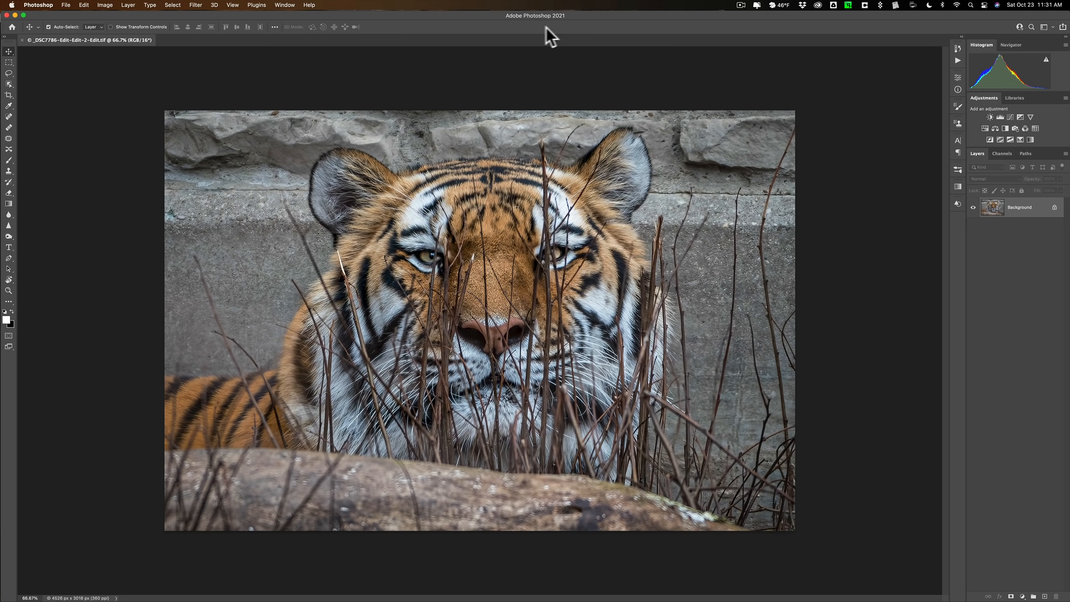
mouse_move(312, 12)
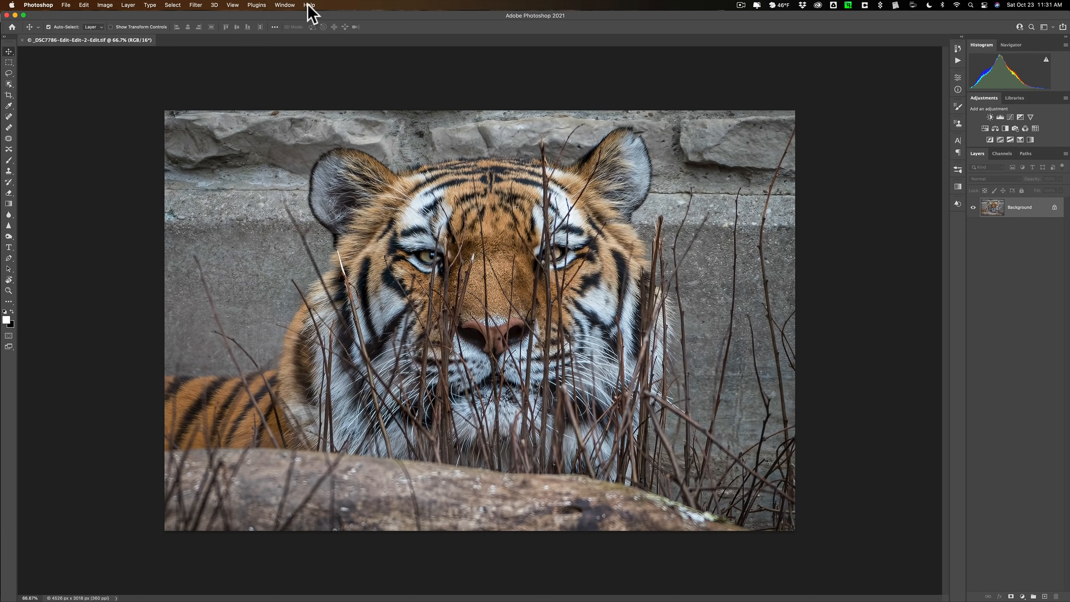
Launch the Discover panel from the Help menu with its search field active.
left_click(308, 5)
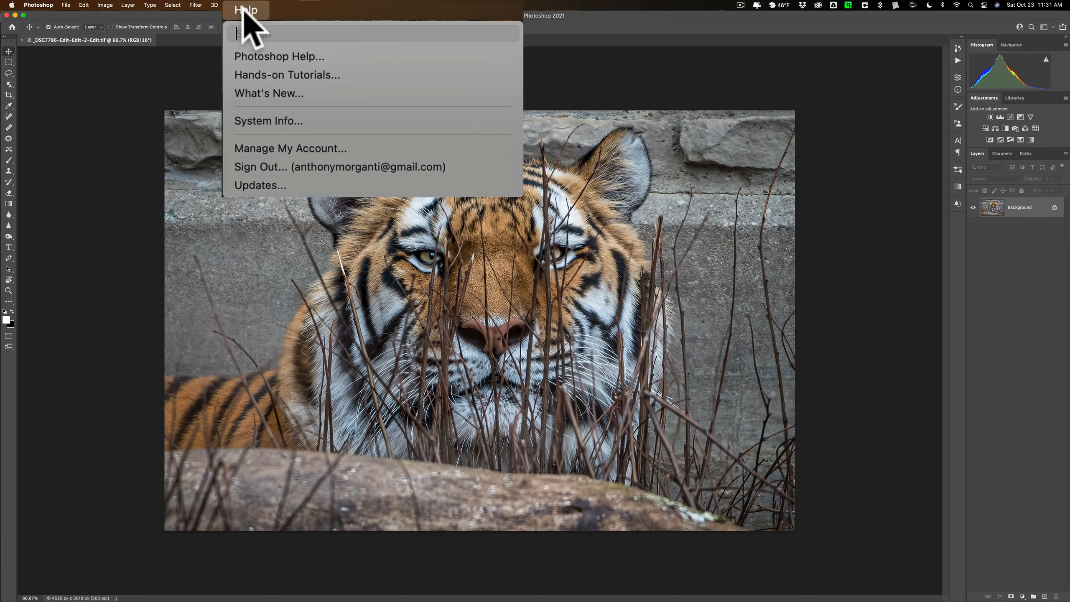
mouse_move(286, 74)
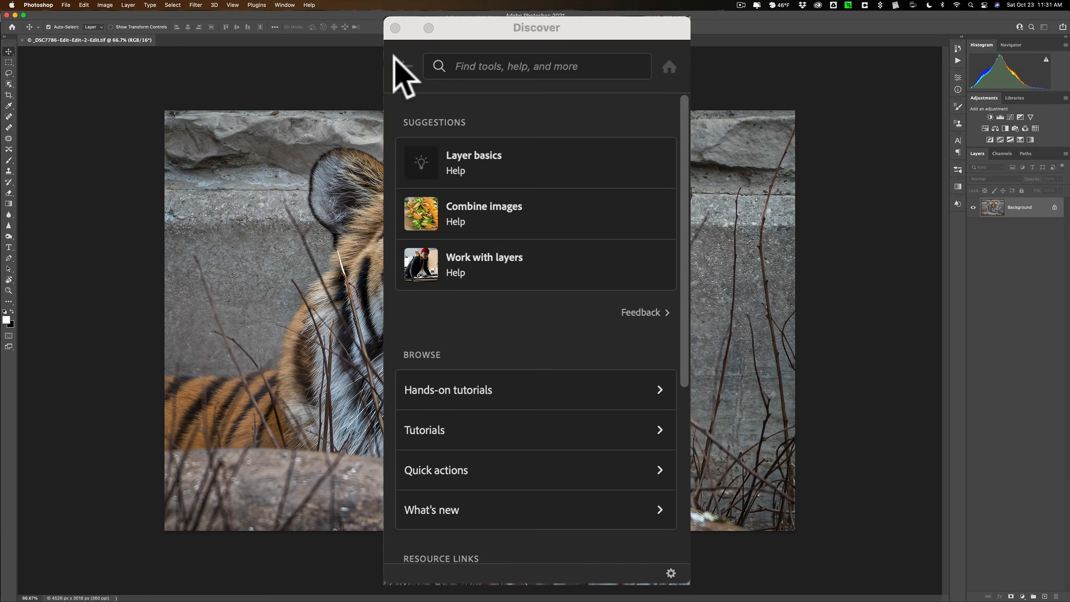
left_click(537, 66)
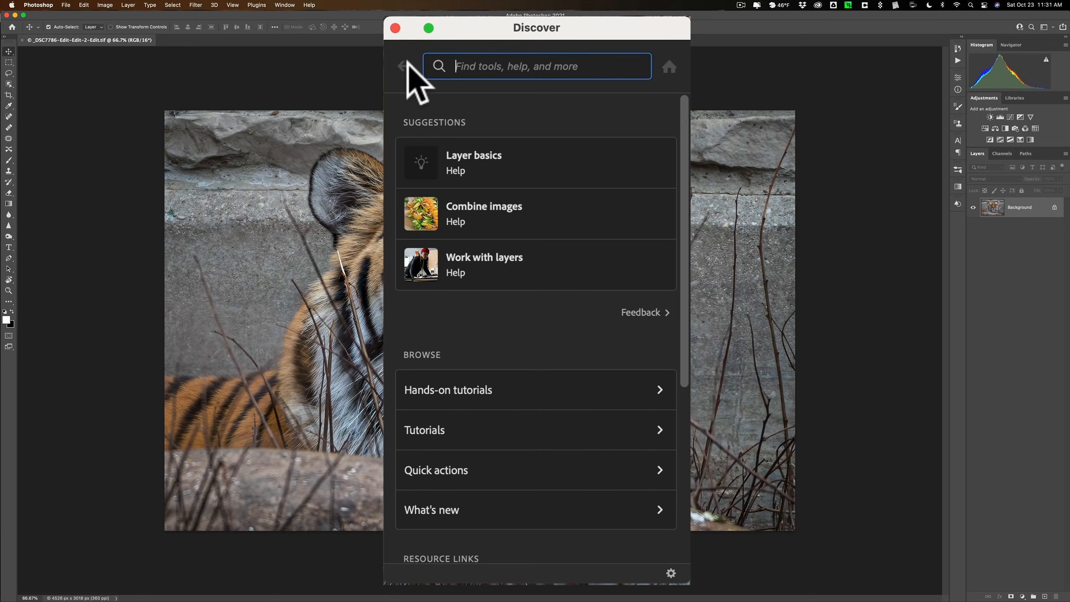
mouse_move(453, 477)
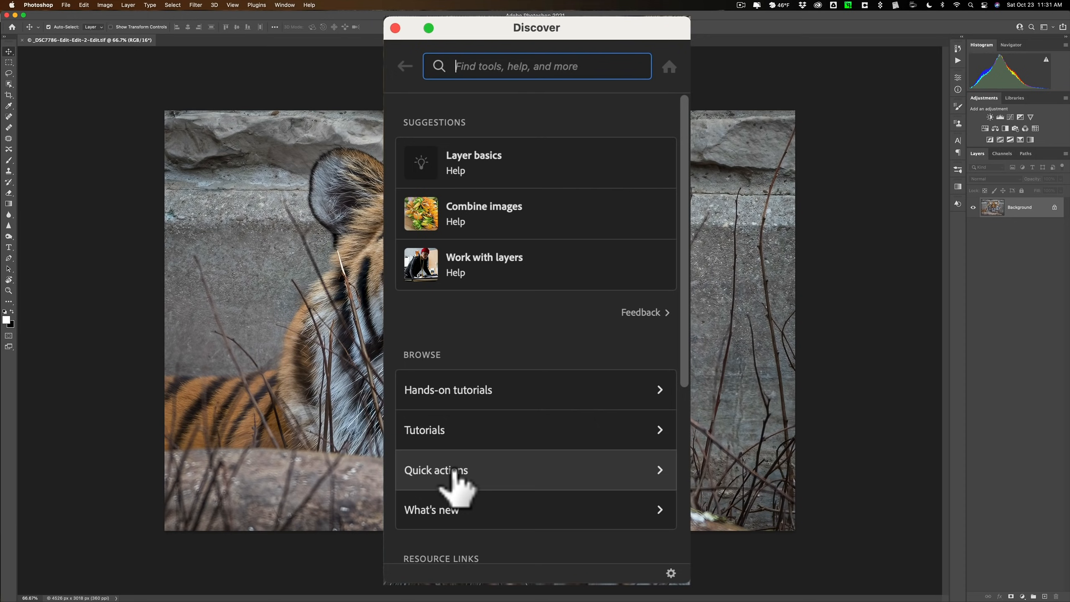
Browse the Discover panel's list of Quick actions.
left_click(436, 470)
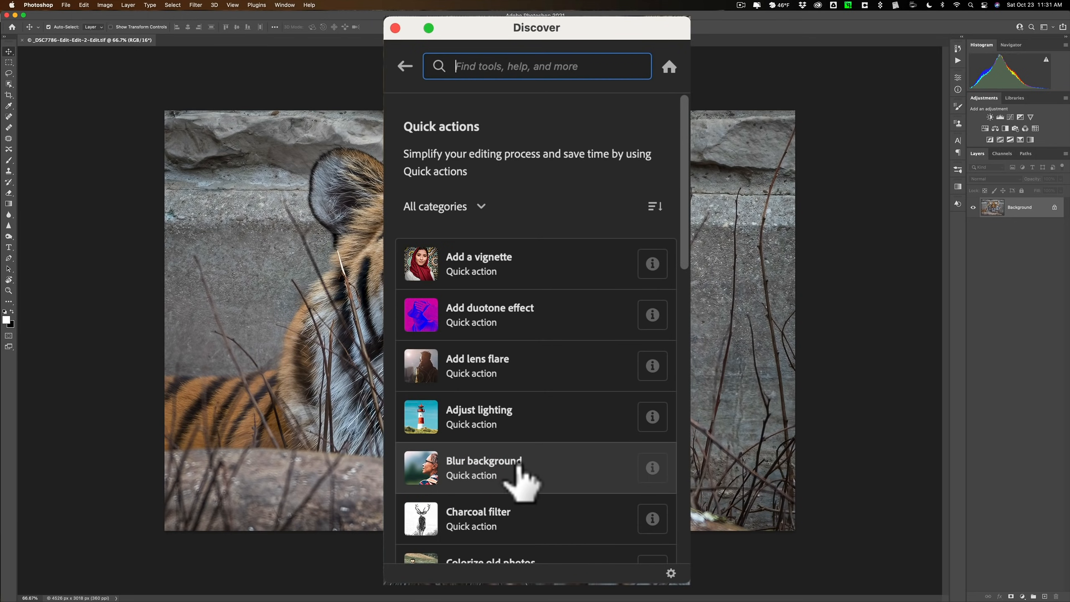
mouse_move(546, 485)
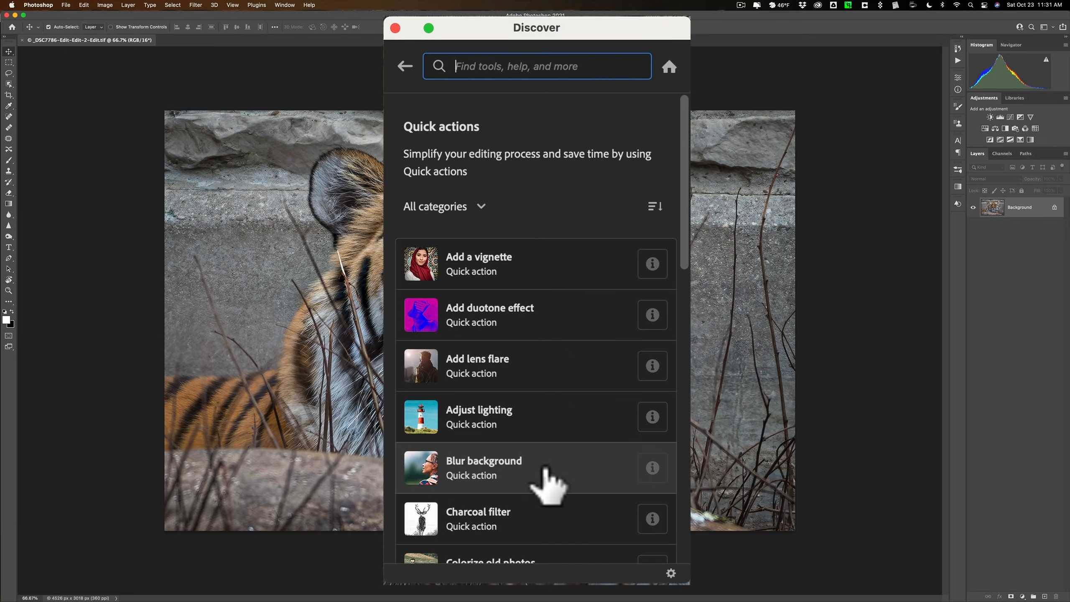
mouse_move(540, 474)
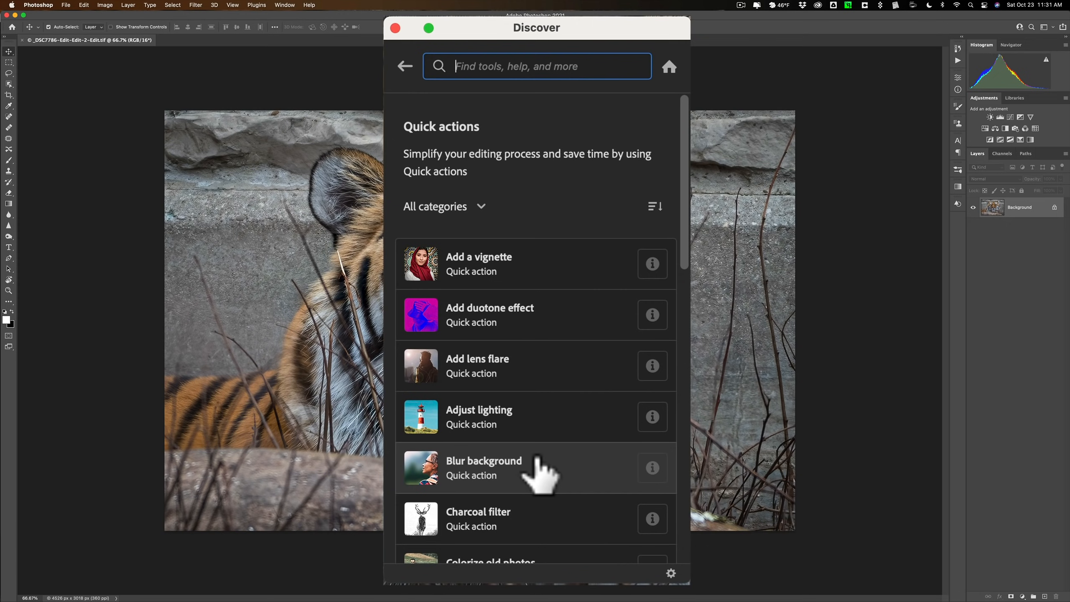
mouse_move(529, 399)
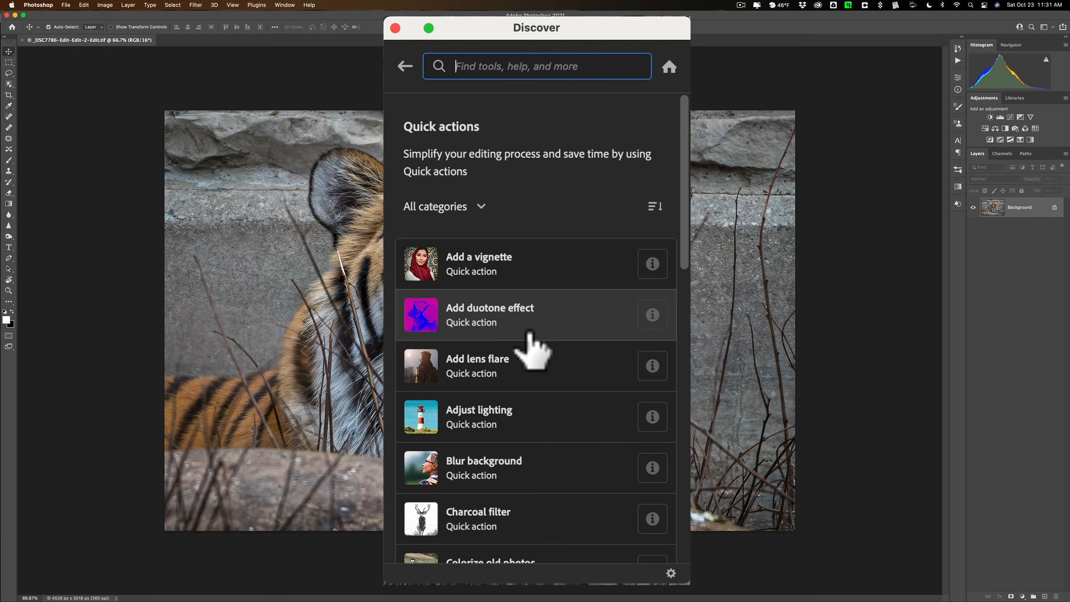
mouse_move(518, 280)
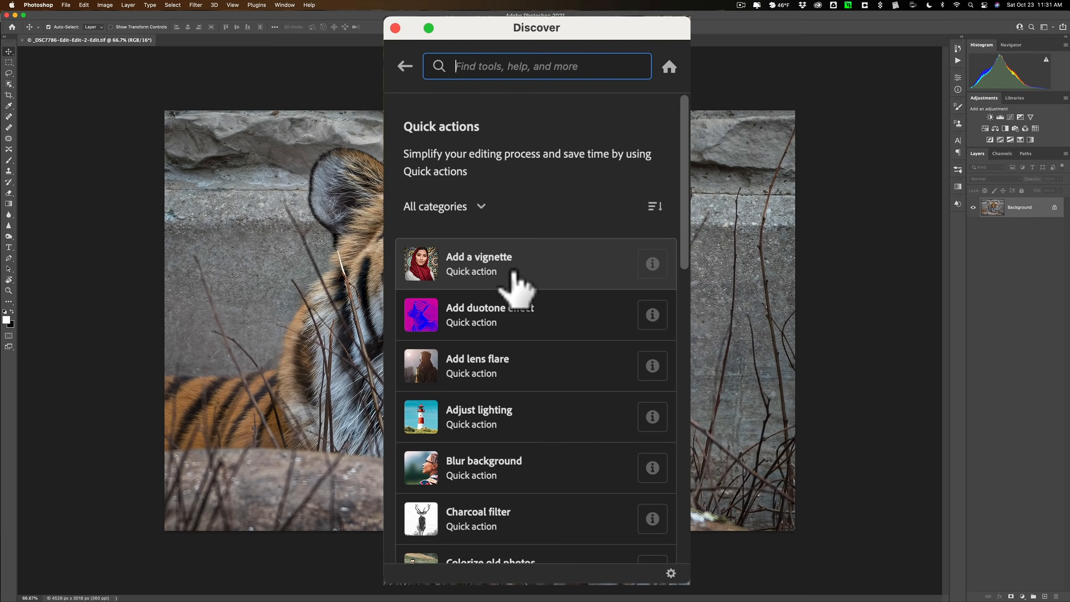
mouse_move(473, 474)
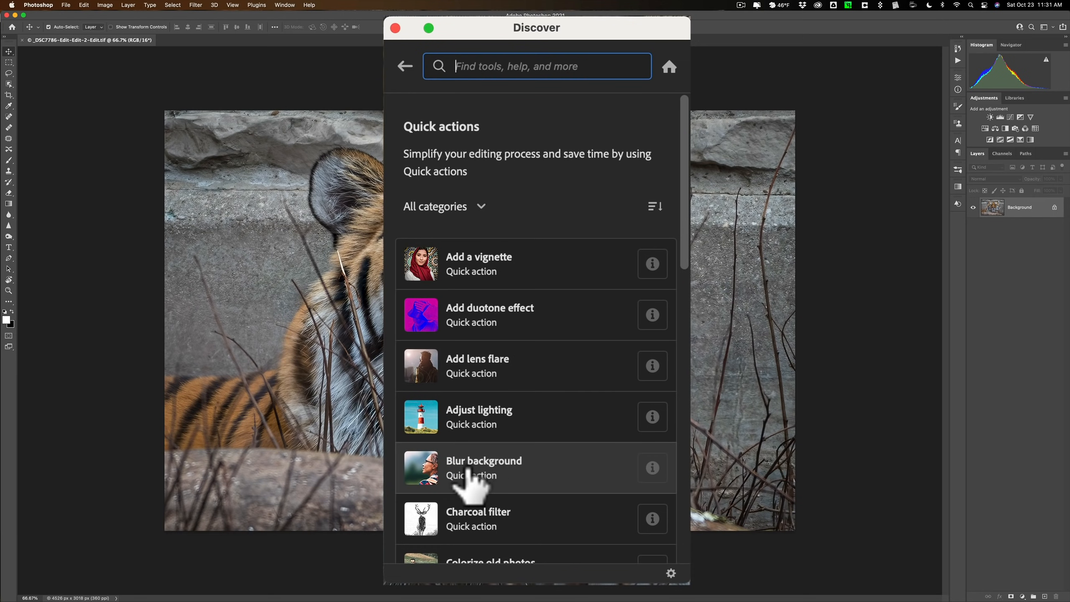
mouse_move(539, 485)
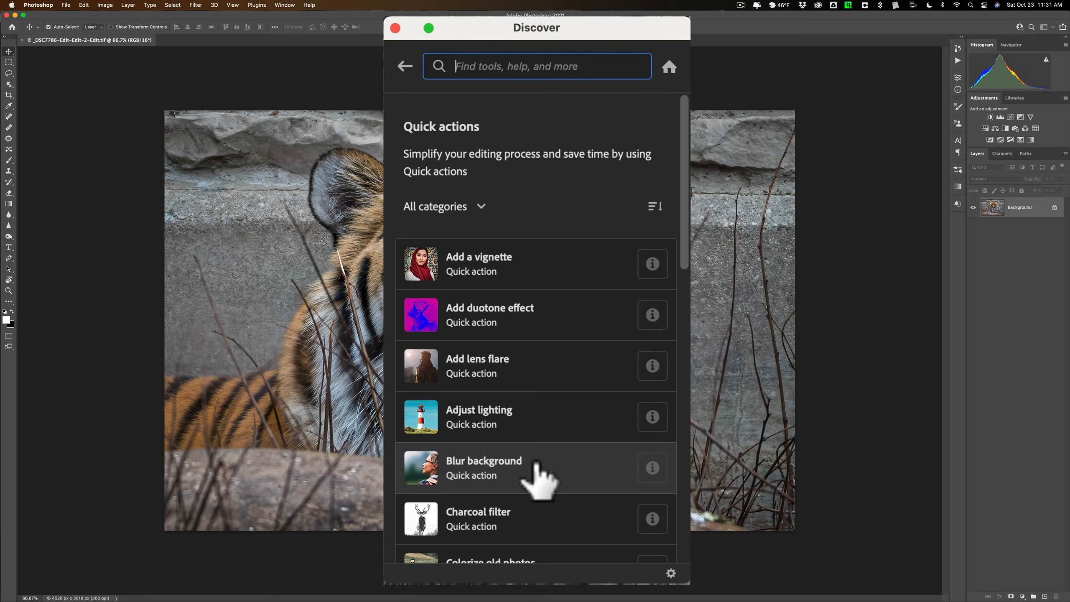
Run the Blur background quick action on the tiger photo.
left_click(484, 467)
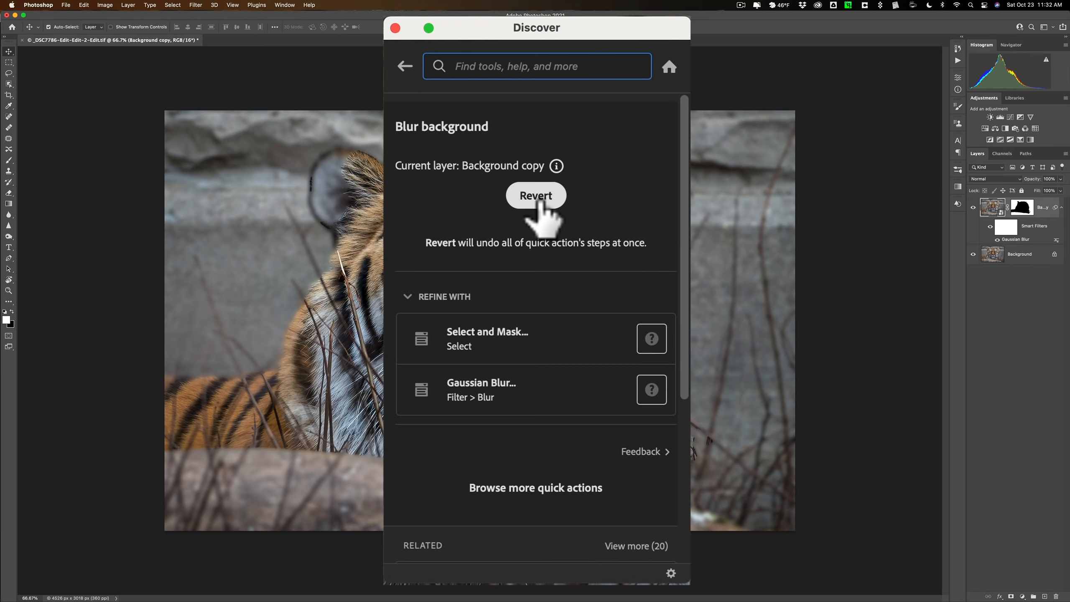
mouse_move(537, 209)
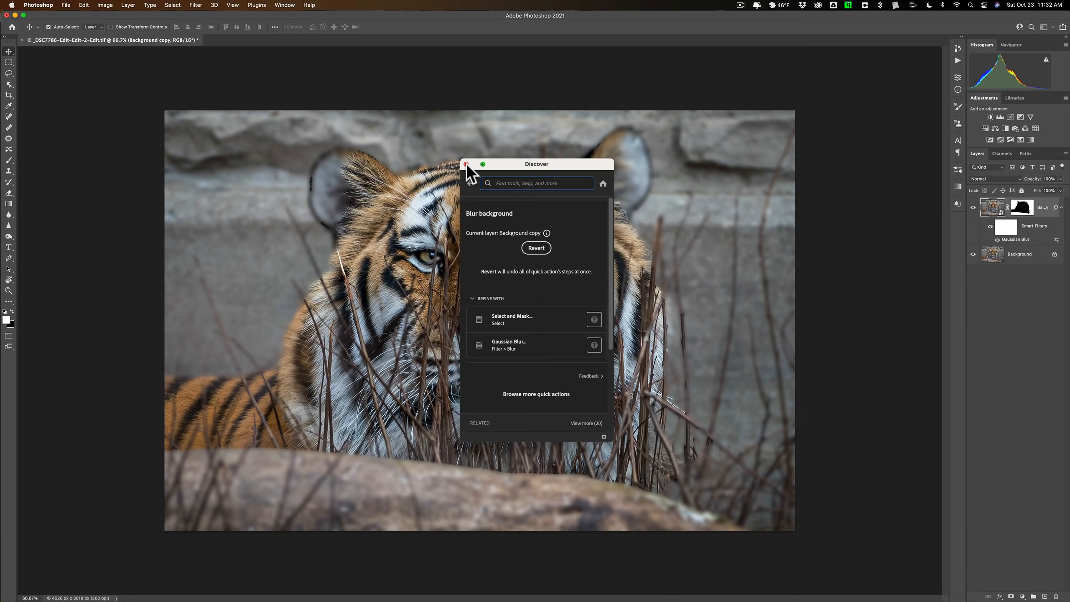
Close the Discover panel and toggle the blurred copy to compare with the original.
left_click(467, 165)
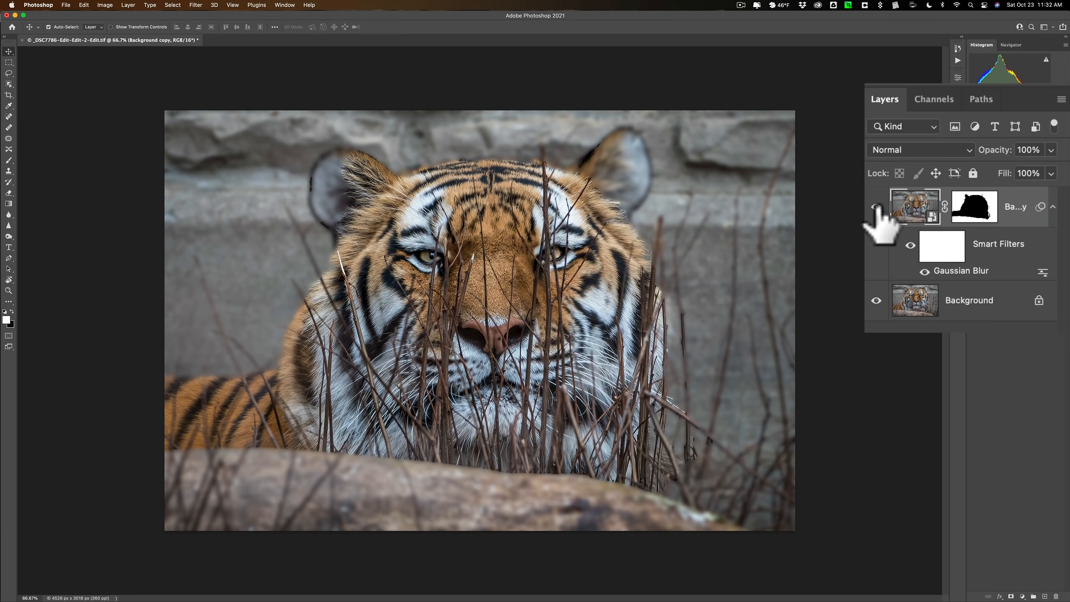
left_click(973, 206)
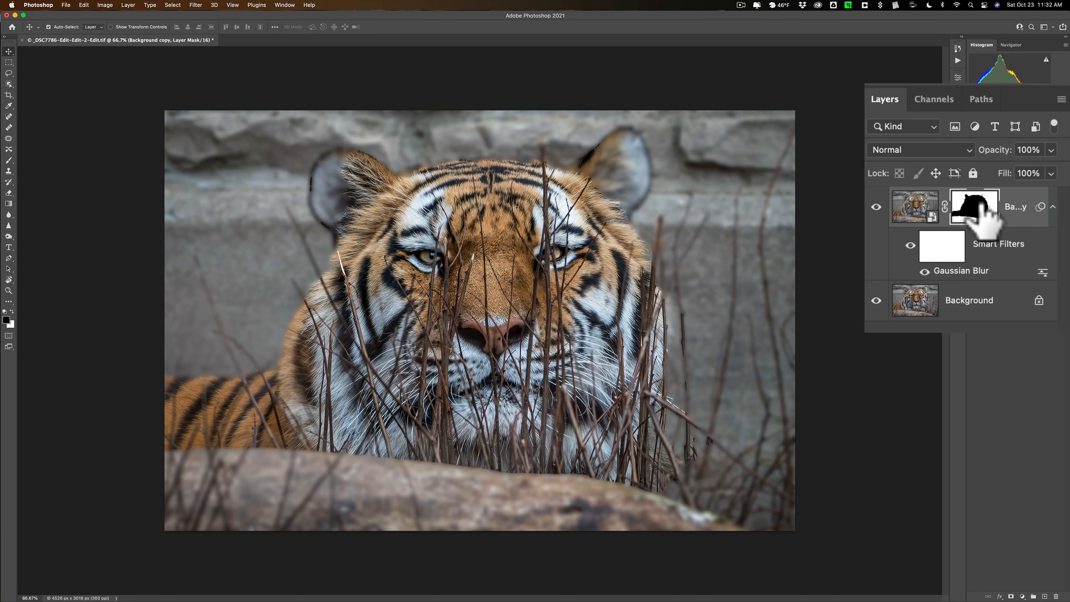
mouse_move(975, 222)
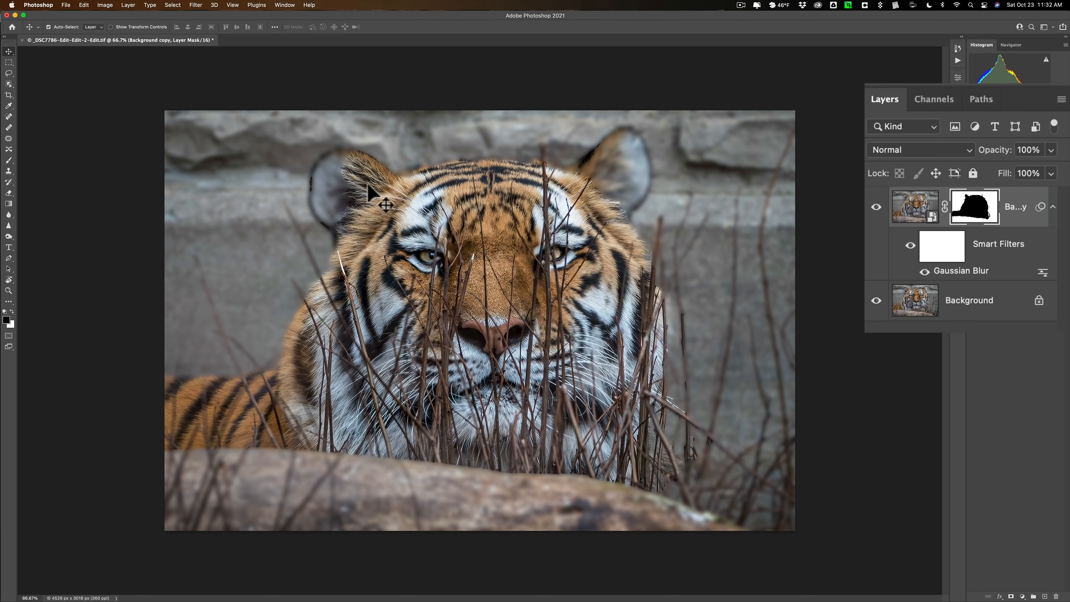
mouse_move(372, 205)
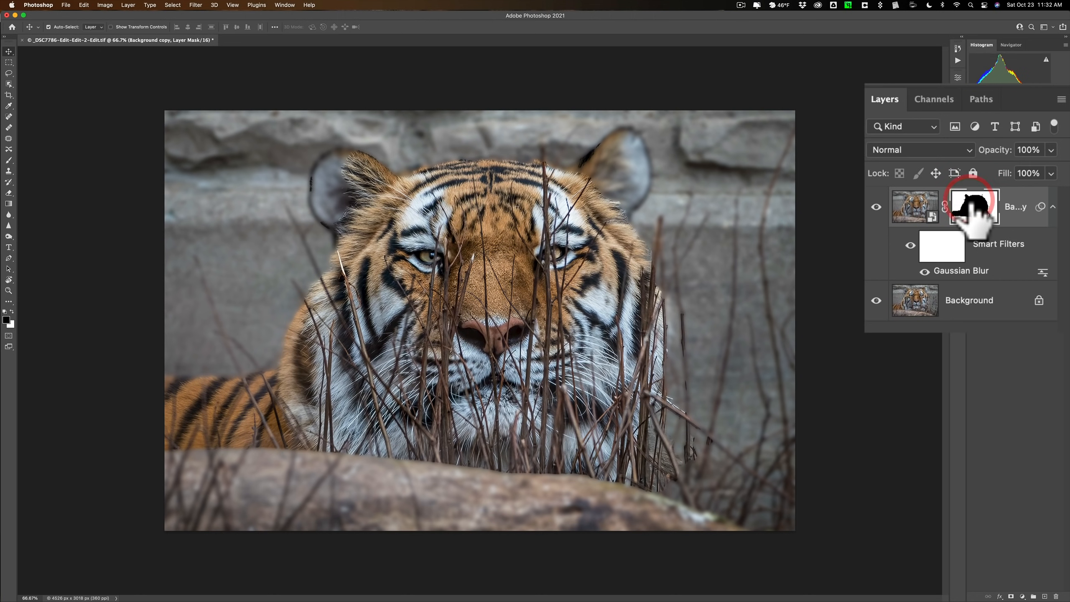
Target the blurred copy's layer mask and soften the brush for mask painting.
left_click(914, 207)
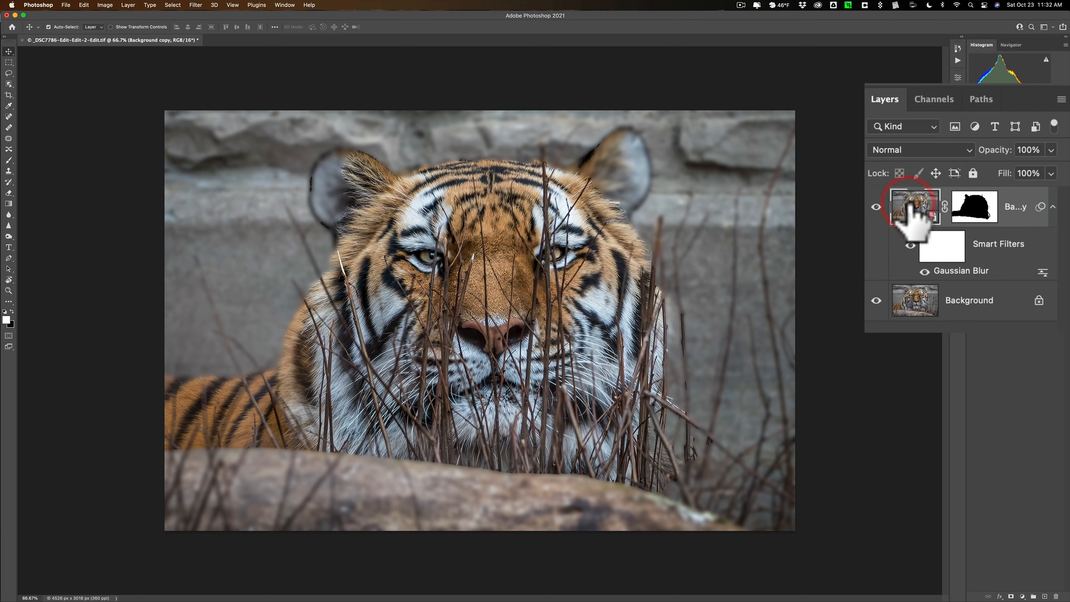
left_click(973, 206)
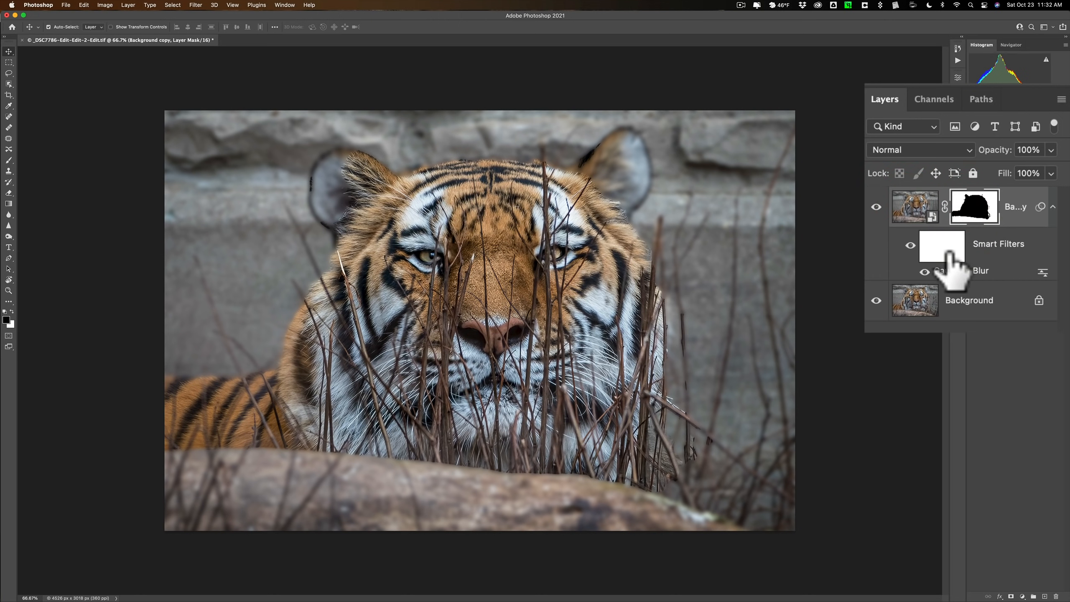
left_click(974, 207)
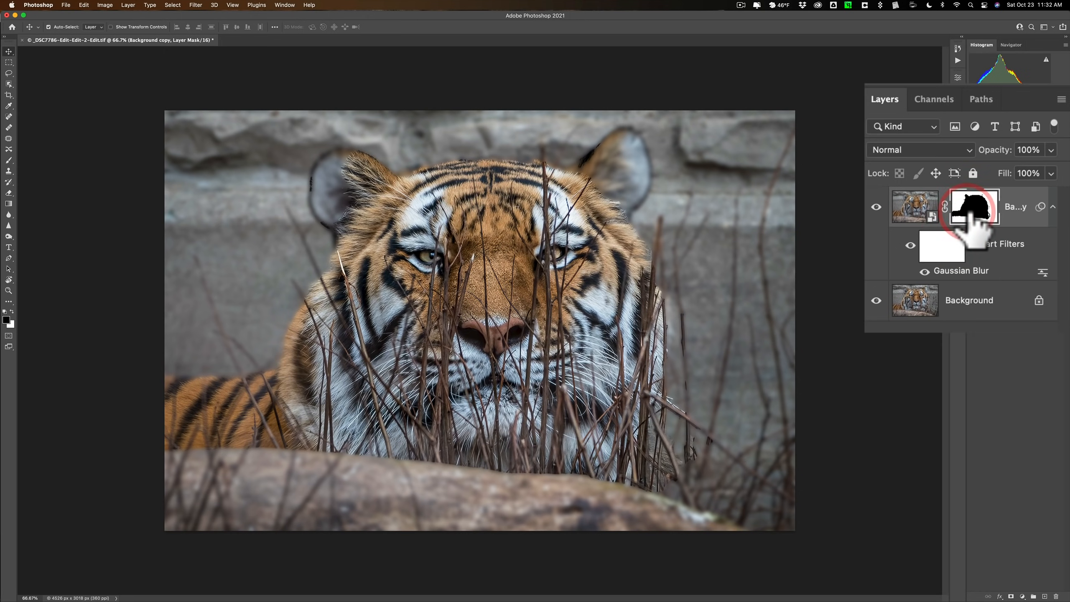
mouse_move(974, 206)
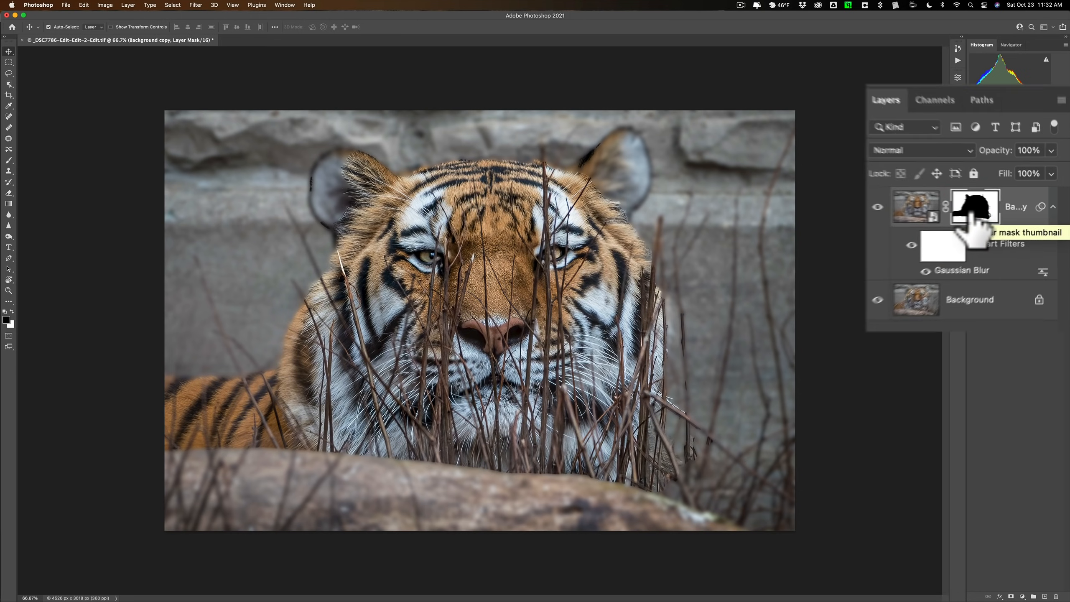
left_click(974, 206)
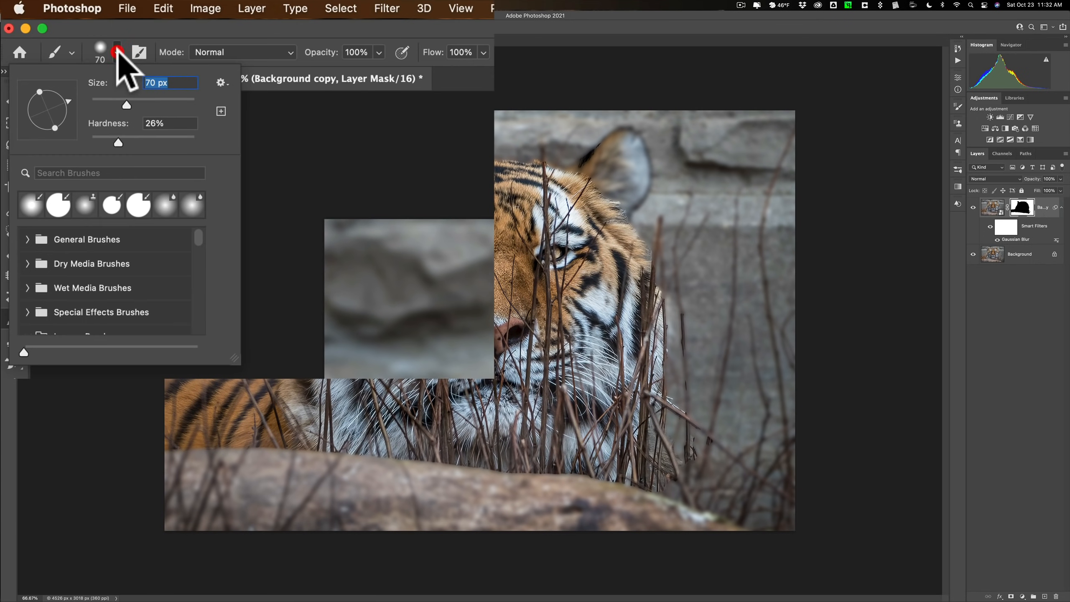
left_click_drag(130, 137, 116, 137)
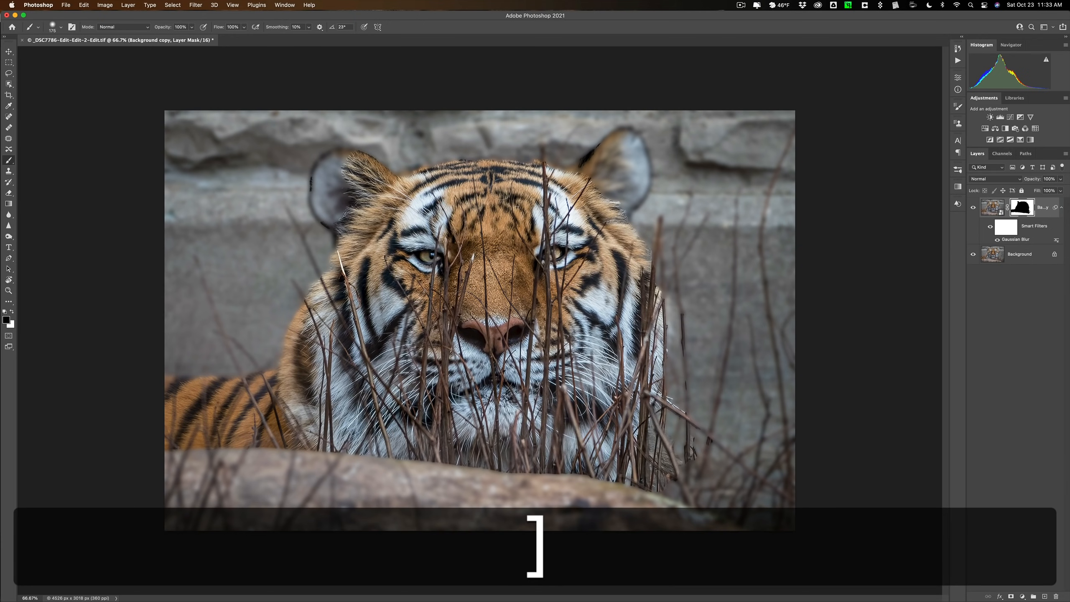
Enlarge the brush and set black as the paint colour to sharpen the ears on the mask.
key("[")
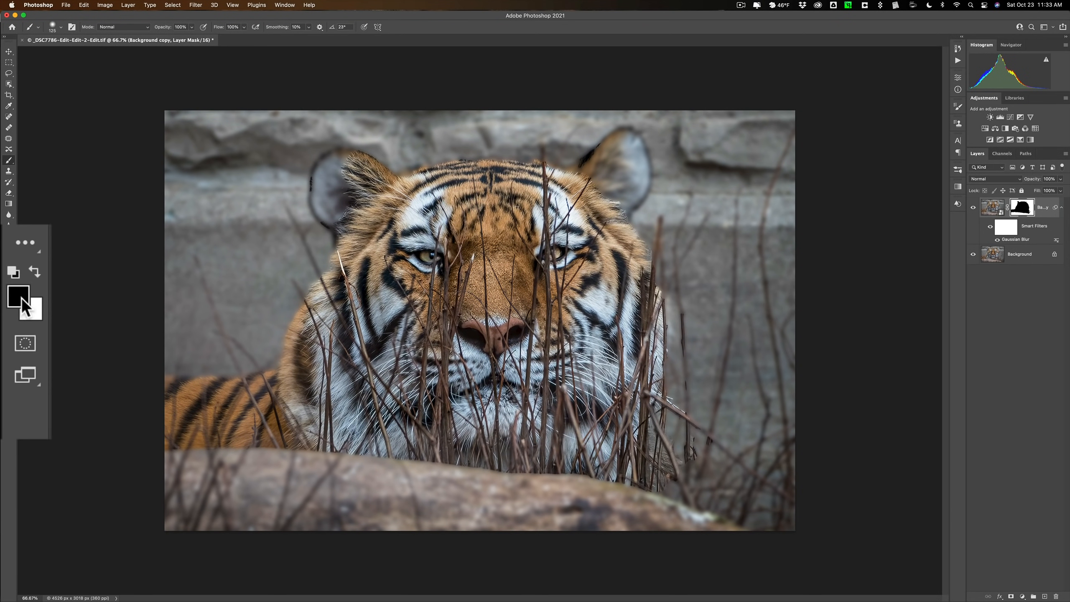
mouse_move(31, 314)
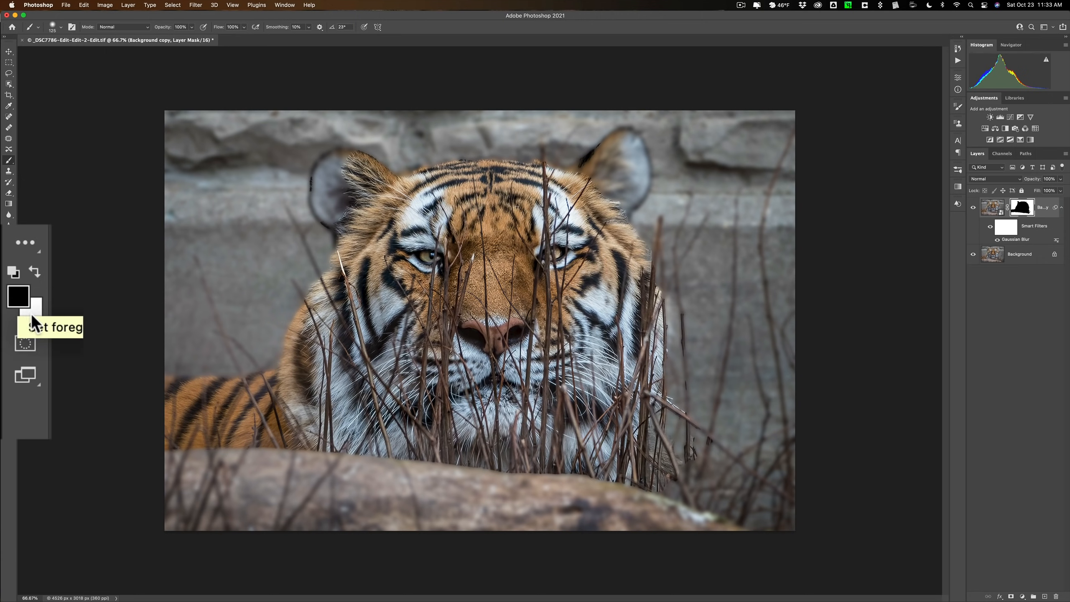
key("d")
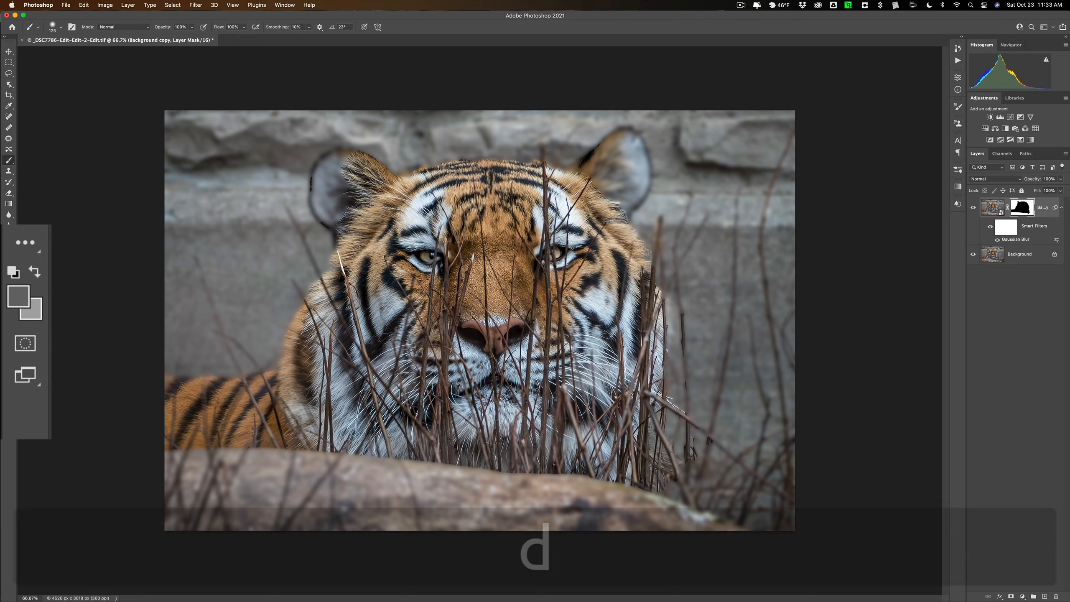
key("d")
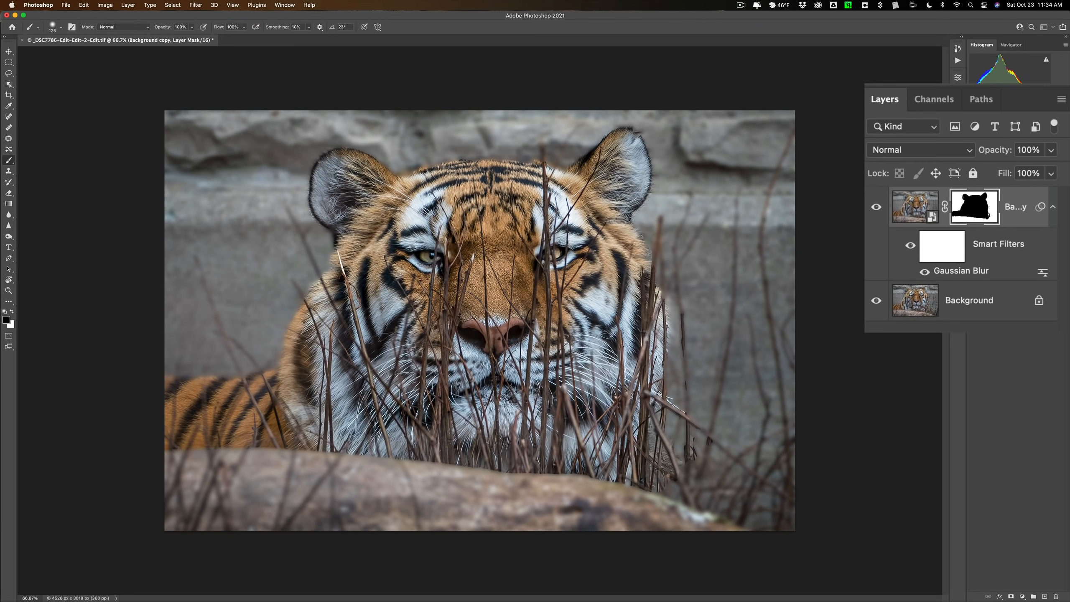
mouse_move(166, 69)
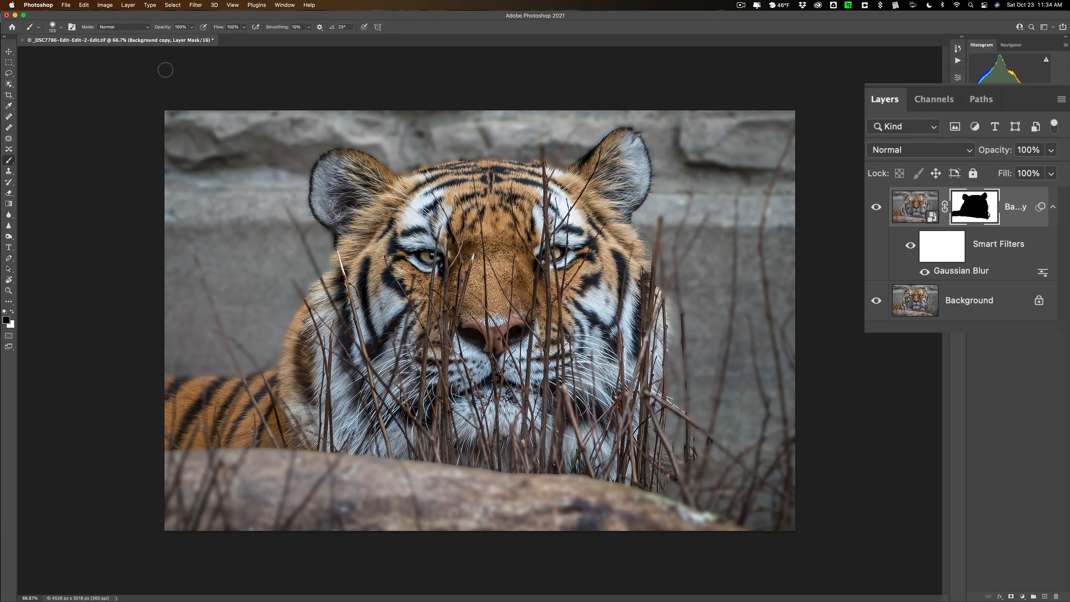
Switch to the Move tool and target the blurred layer's image content instead of its mask.
left_click(9, 51)
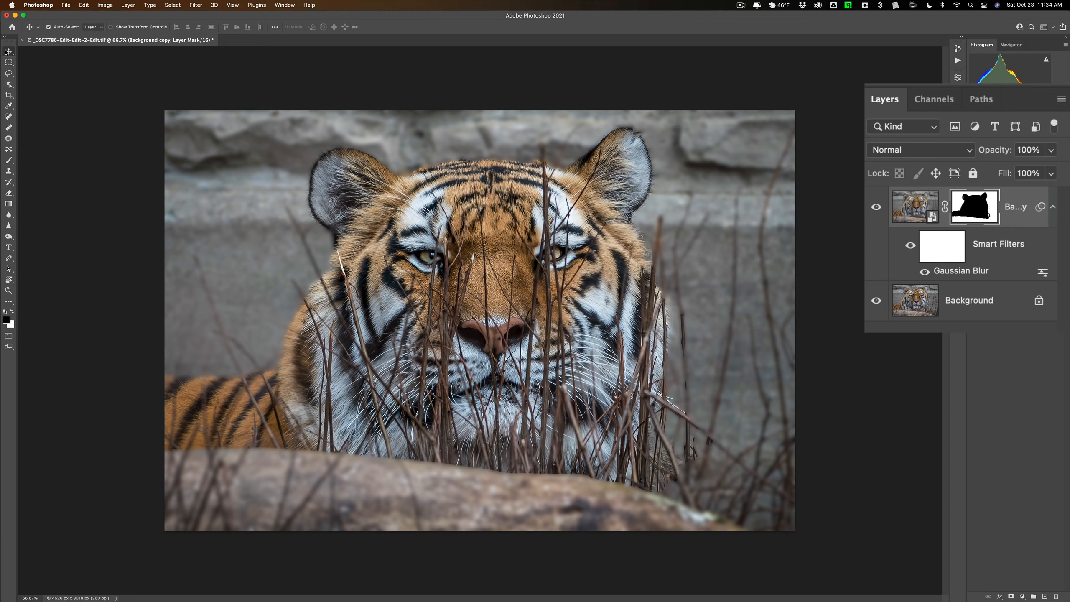
mouse_move(980, 278)
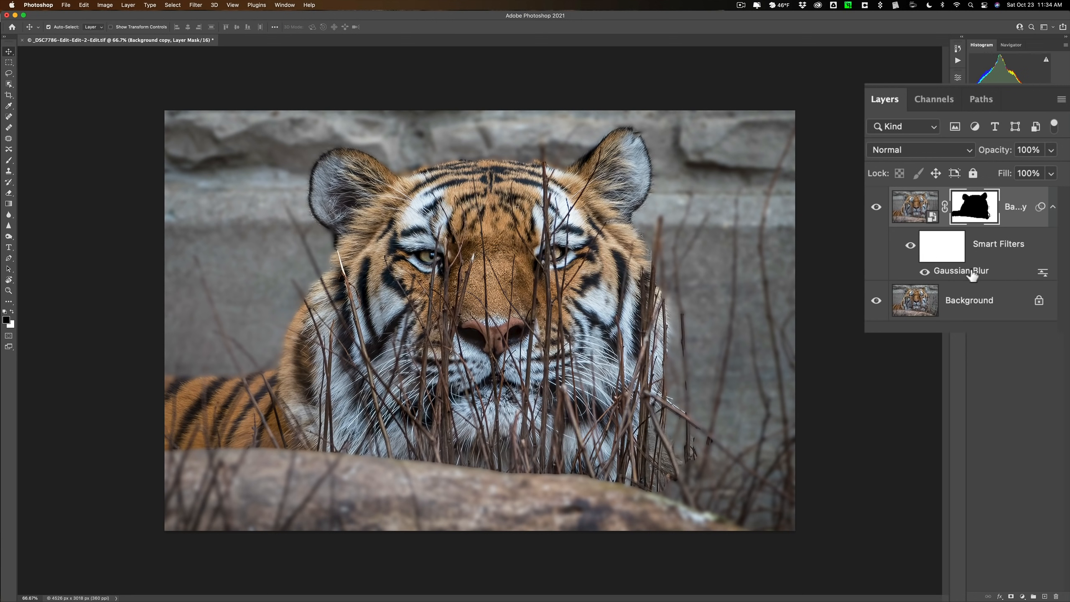
mouse_move(962, 271)
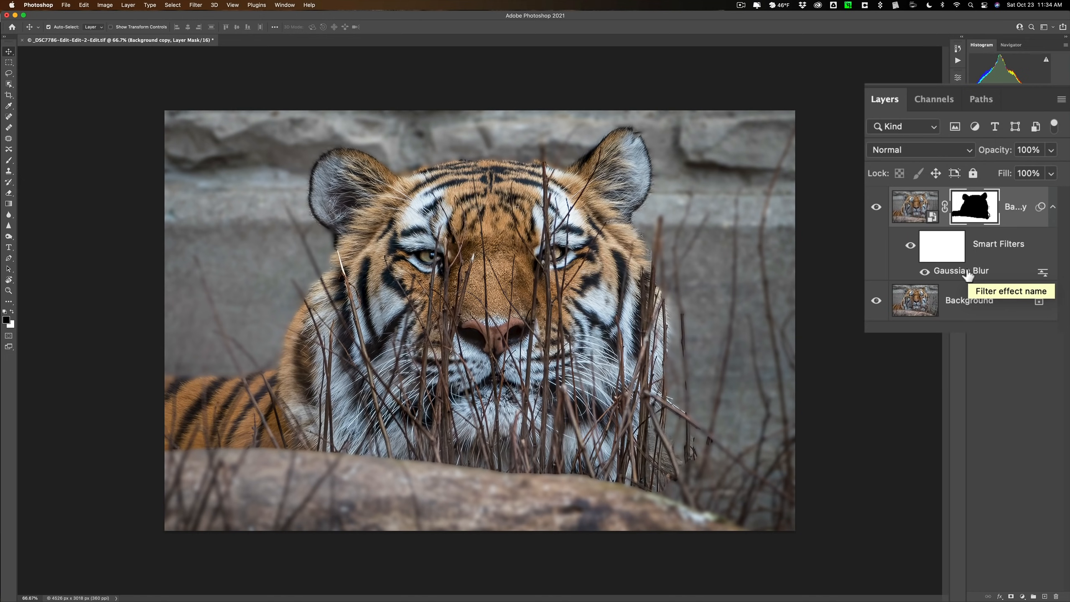
mouse_move(959, 277)
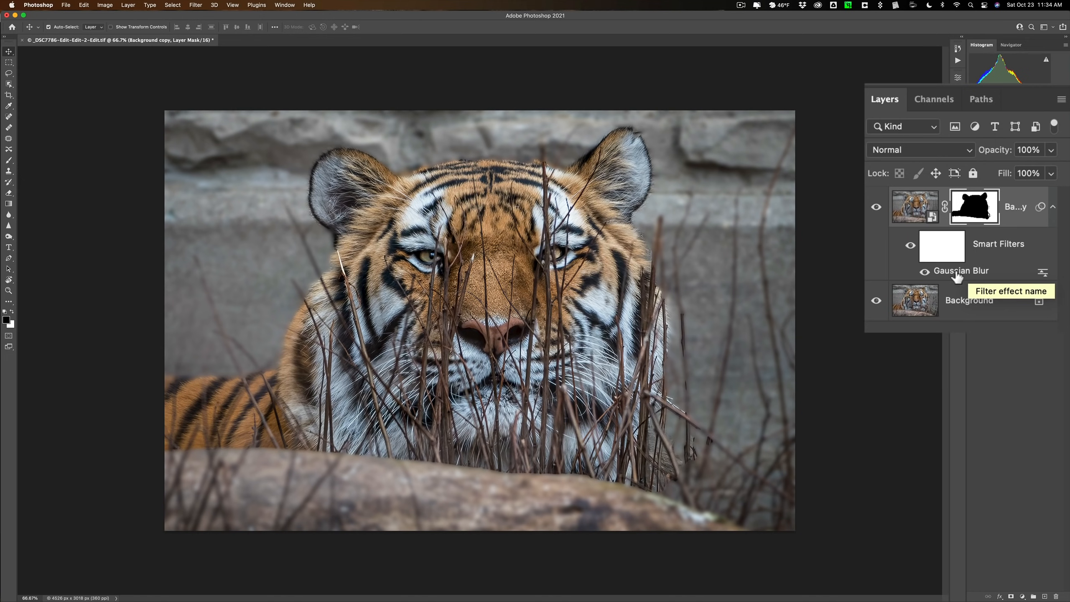
left_click(916, 206)
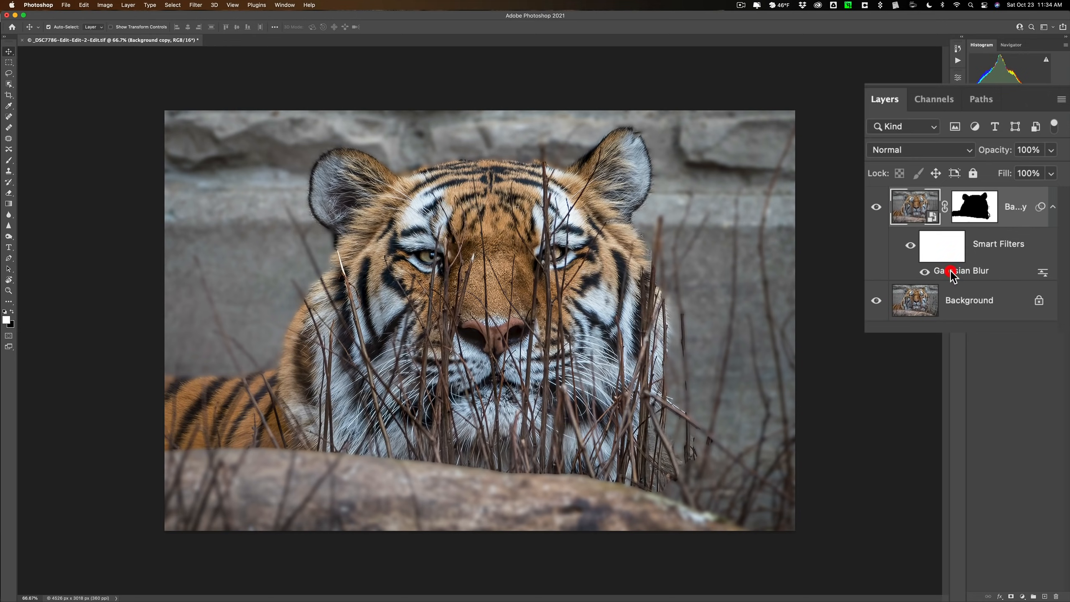
Confirm the Gaussian Blur smart filter at a 12.0-pixel radius.
double_click(964, 271)
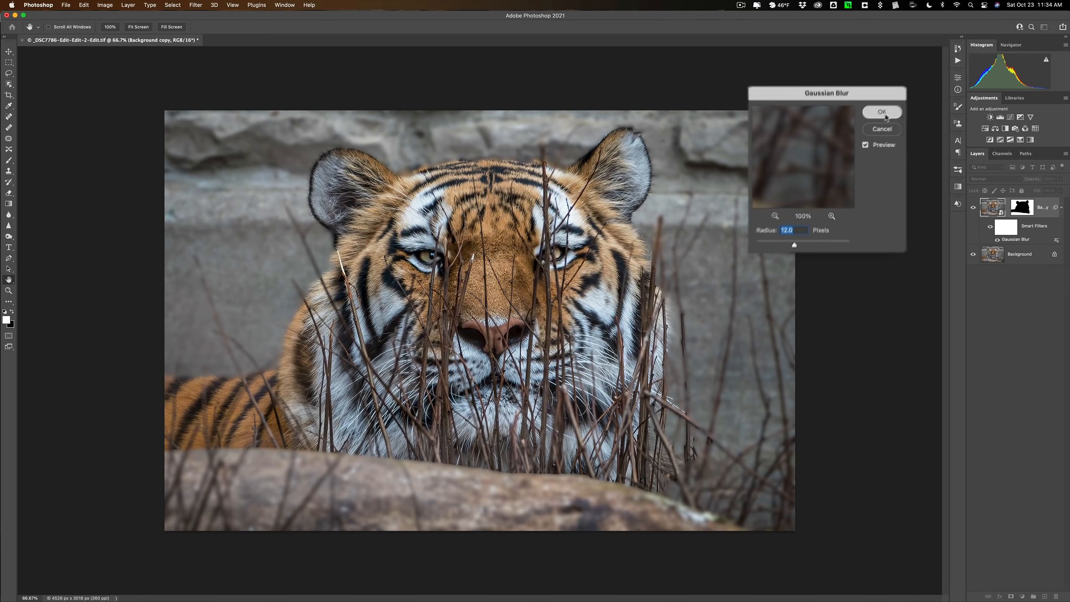
left_click(881, 112)
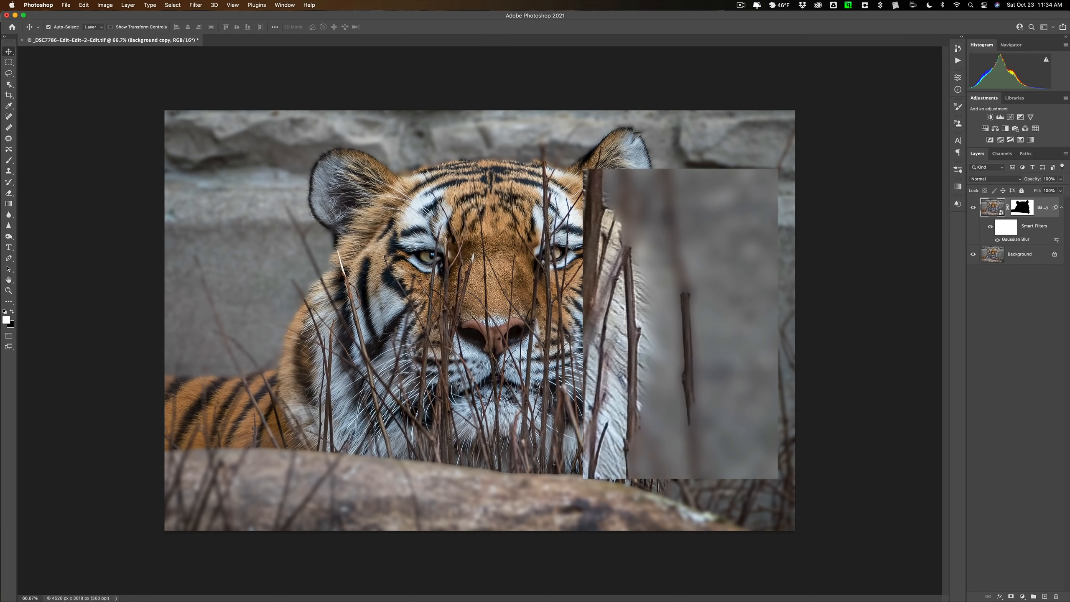
mouse_move(675, 307)
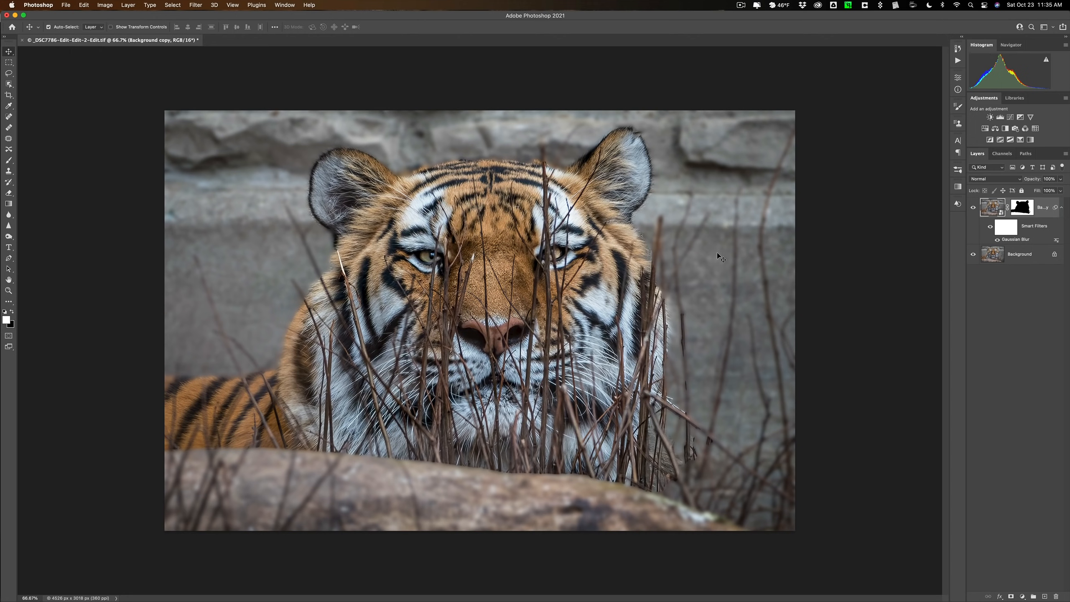
mouse_move(275, 204)
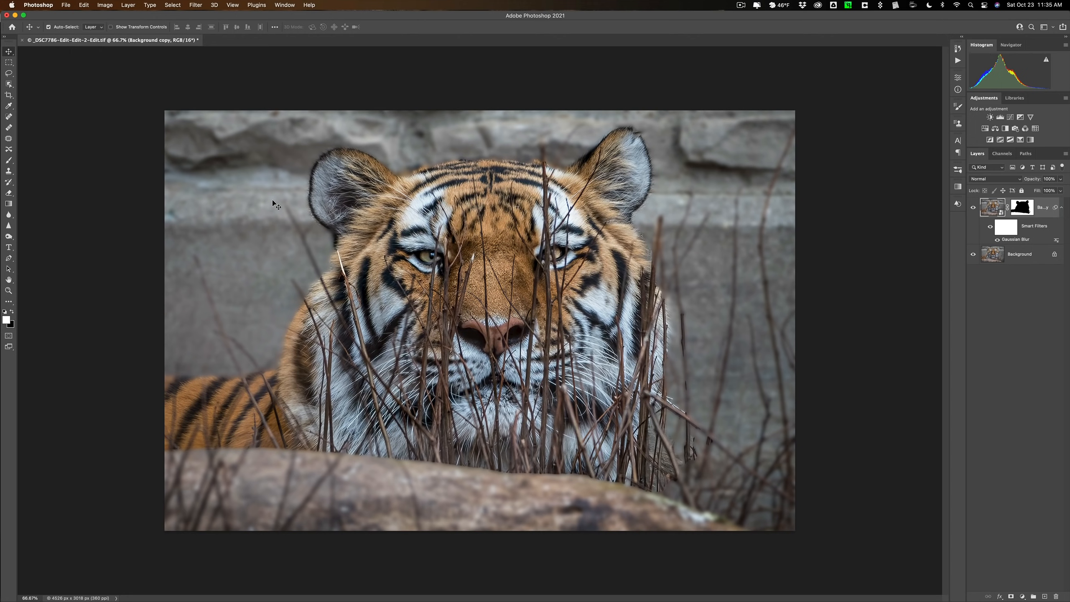
Target the layer mask again, ready for brush painting.
left_click(1021, 208)
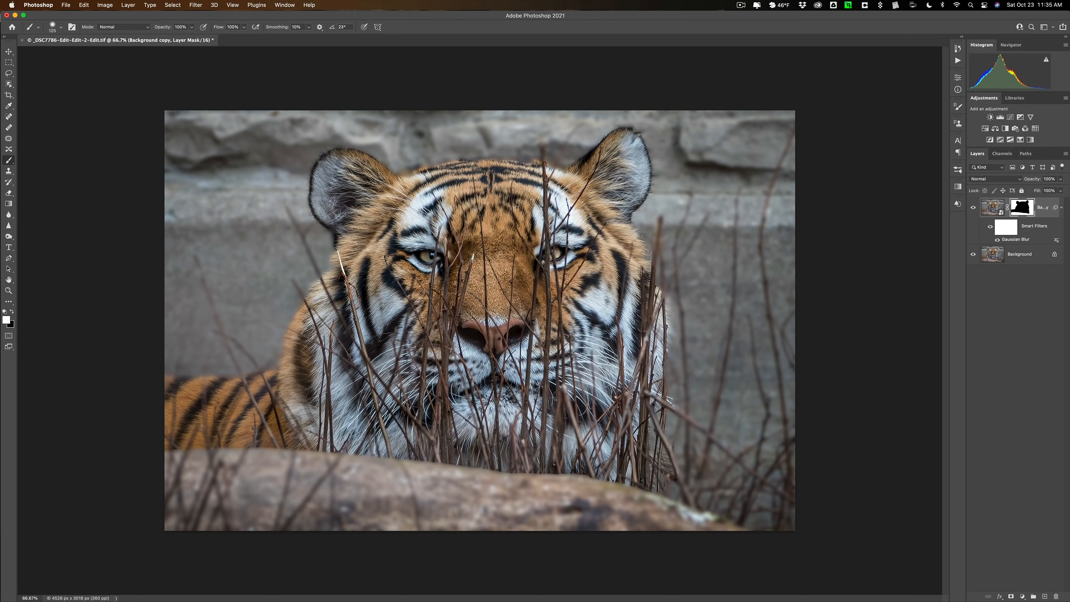
mouse_move(245, 242)
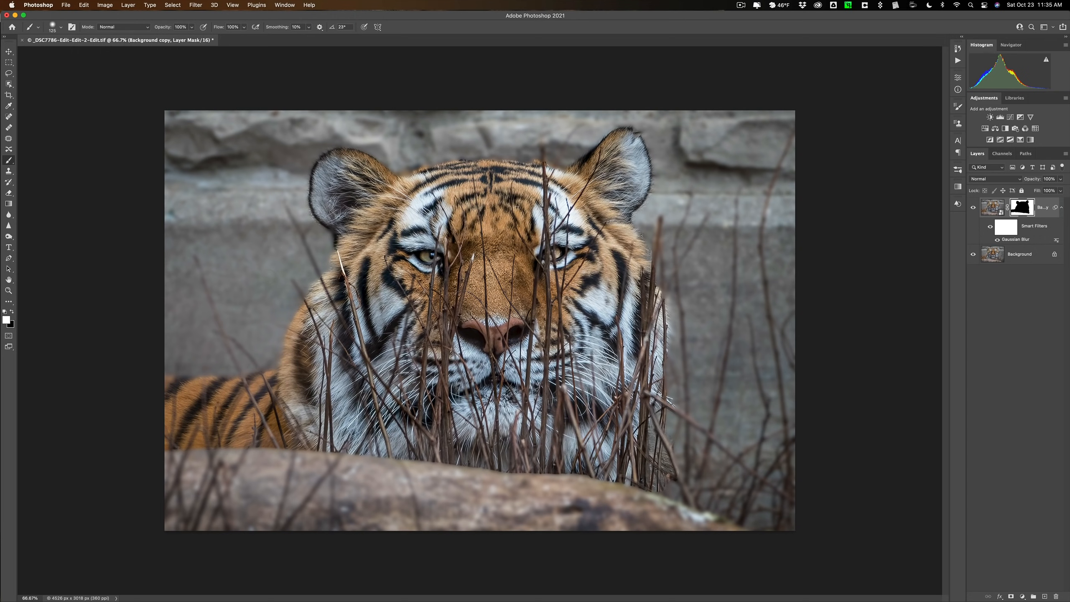
Shrink the brush and swap colours to paint the grass stalks beside the face sharp.
key("[")
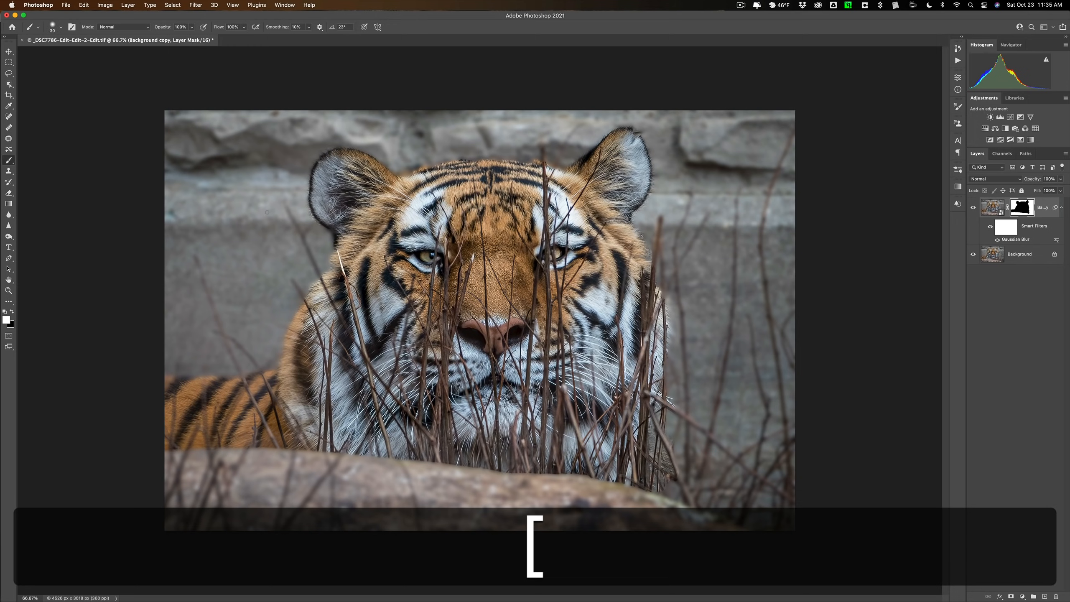
key("x")
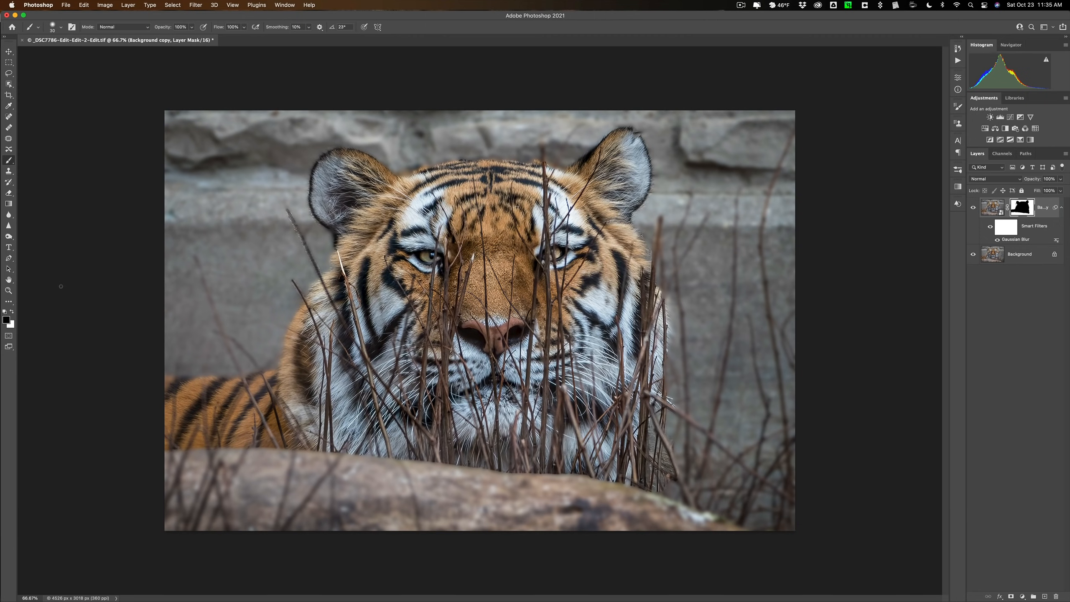
key("x")
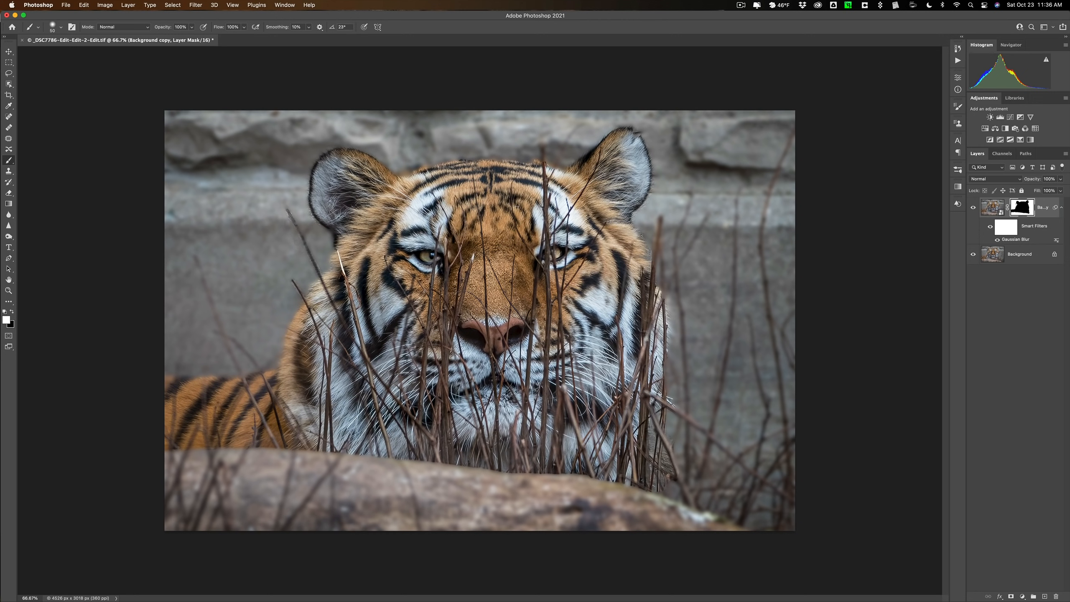
mouse_move(280, 218)
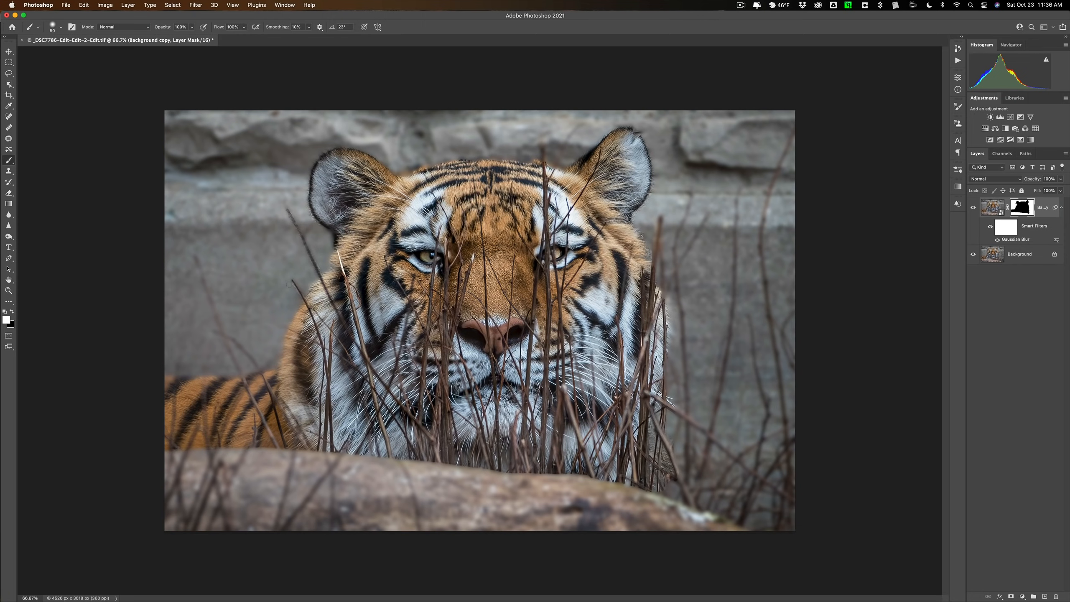
mouse_move(292, 285)
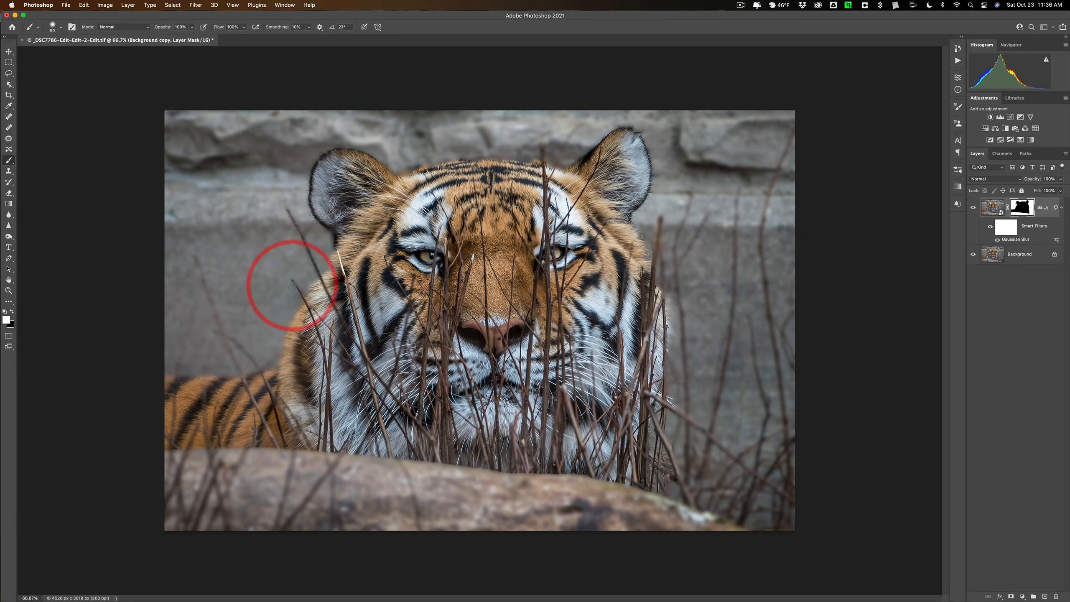
Reduce the brush size further for fine mask work near the grass stalks.
key("cmd")
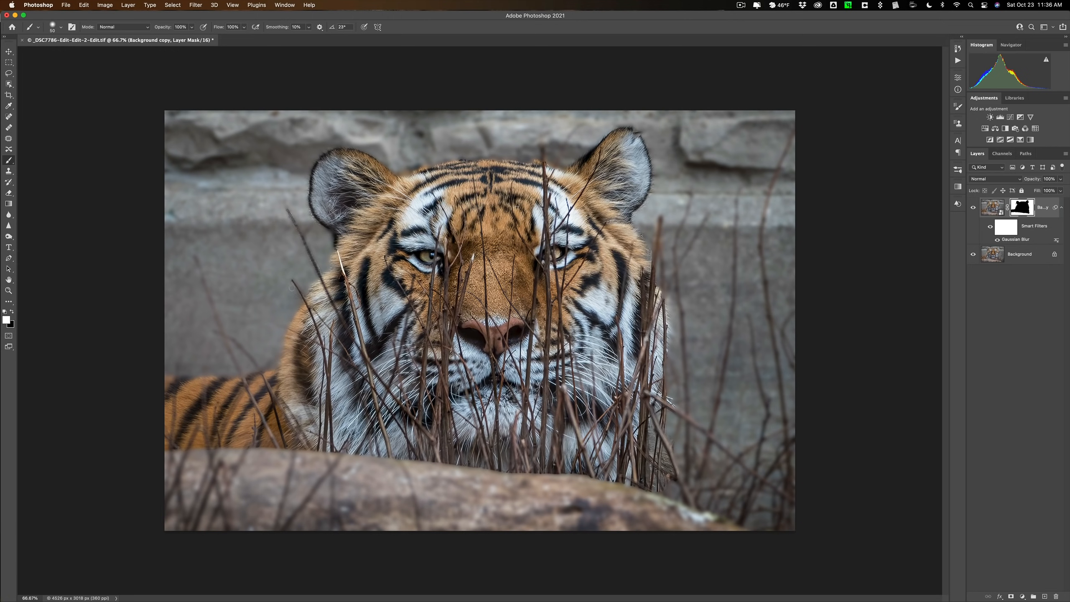
mouse_move(282, 283)
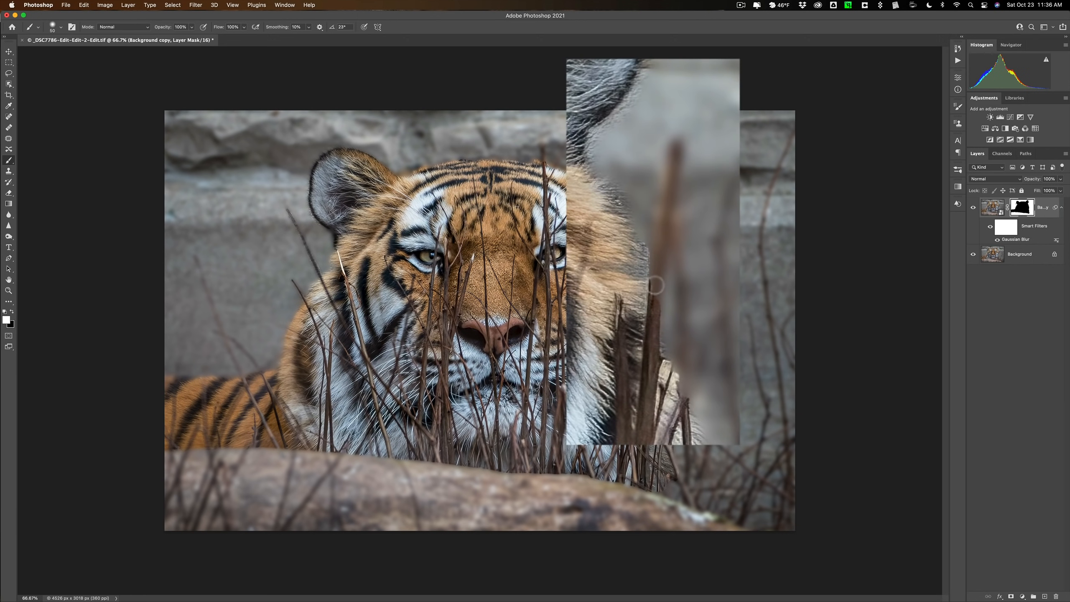
key("[")
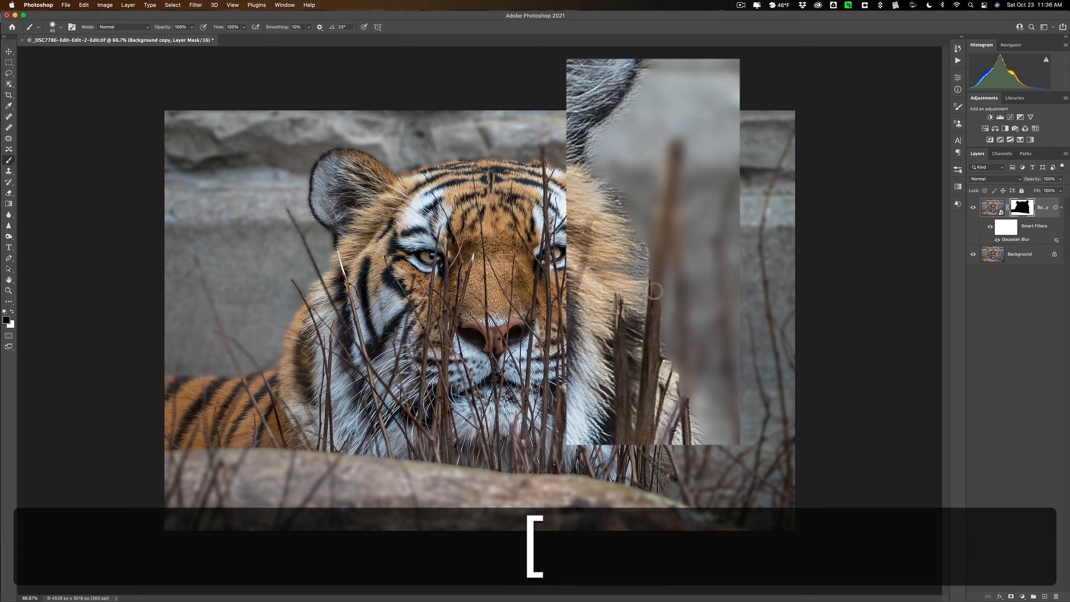